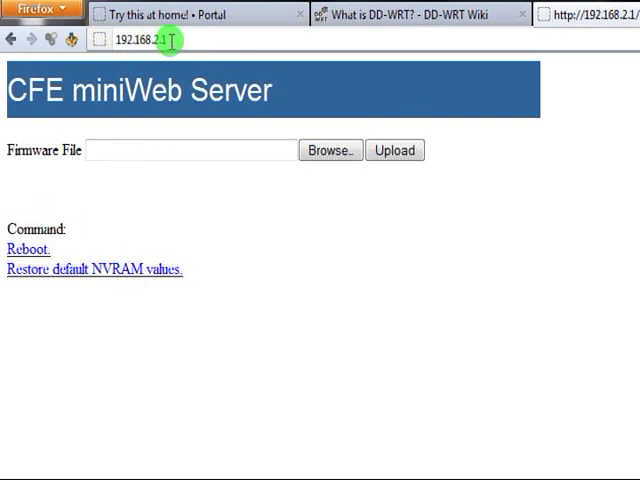
mouse_move(140, 90)
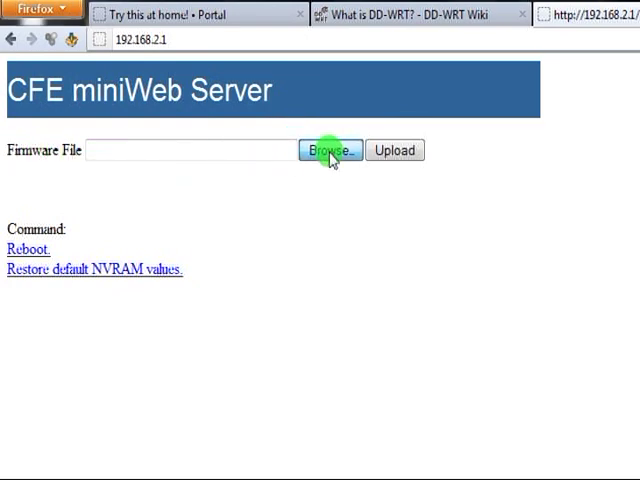
Choose dd-wrt.v24-15396_NEWD-2_K2.6_mini_f7d3301.bin from the Belkinrouter folder as the firmware file
click(330, 150)
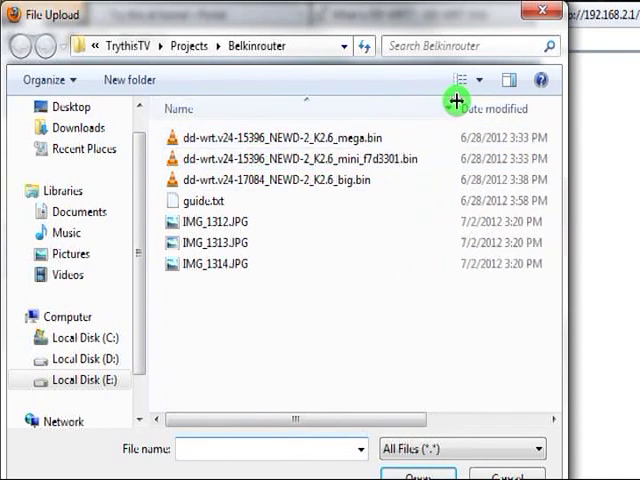
click(300, 158)
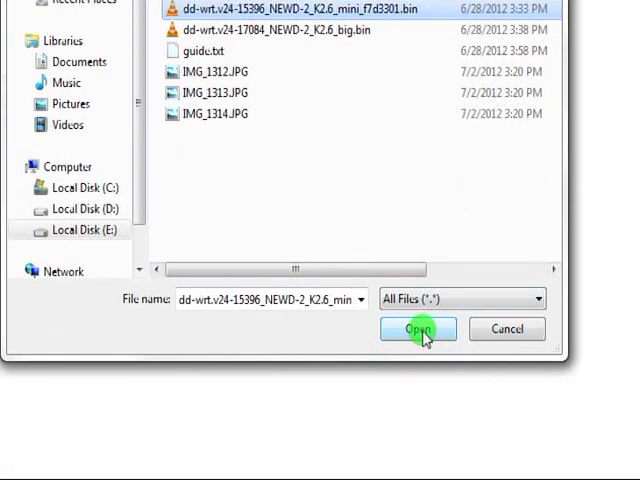
click(418, 329)
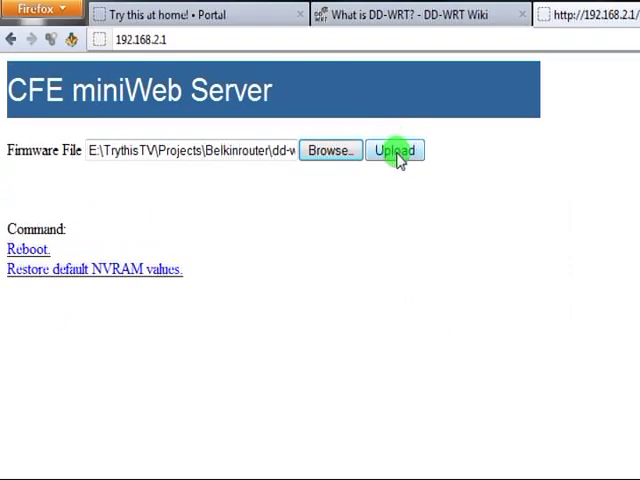
Upload the mini DD-WRT firmware file to the router
click(395, 150)
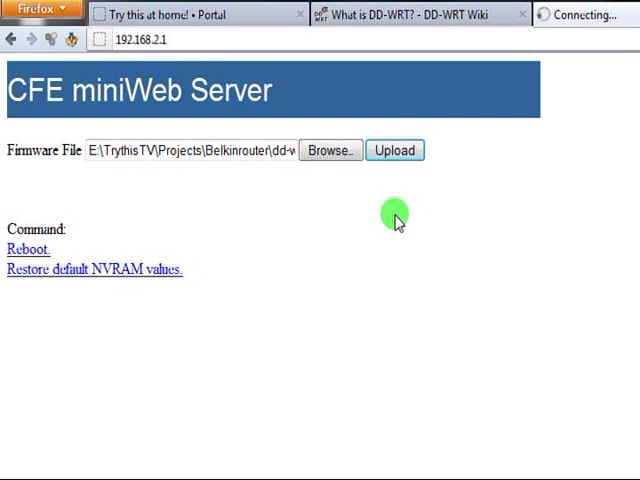
click(394, 149)
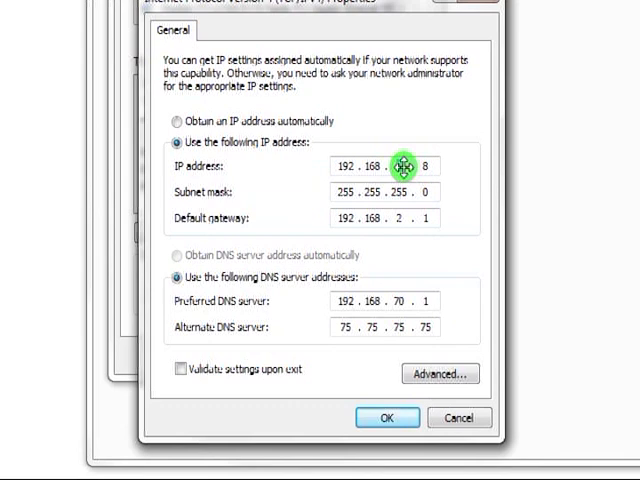
mouse_move(400, 217)
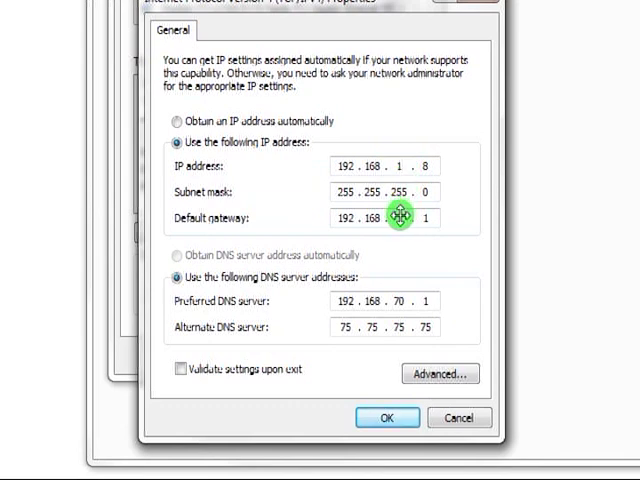
mouse_move(398, 192)
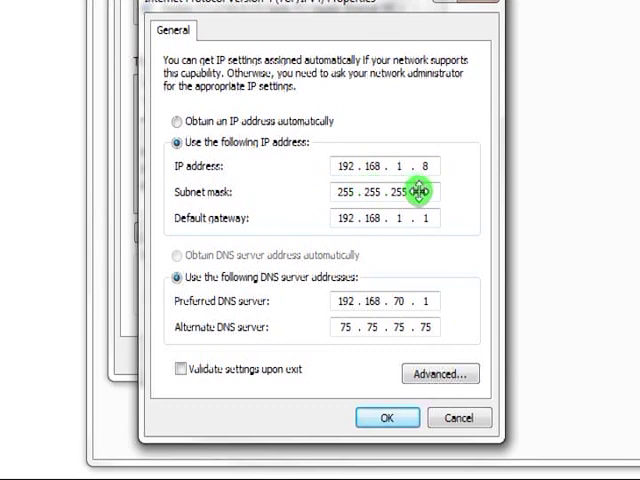
mouse_move(340, 166)
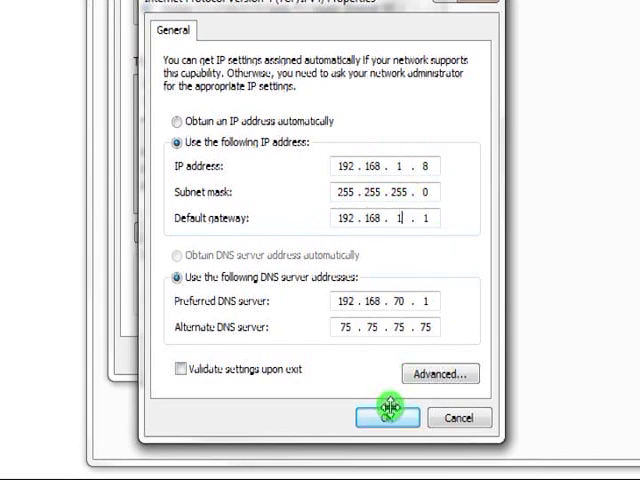
Apply IPv4 address 192.168.1.8 with gateway 192.168.1.1 and minimize Network Connections
click(387, 417)
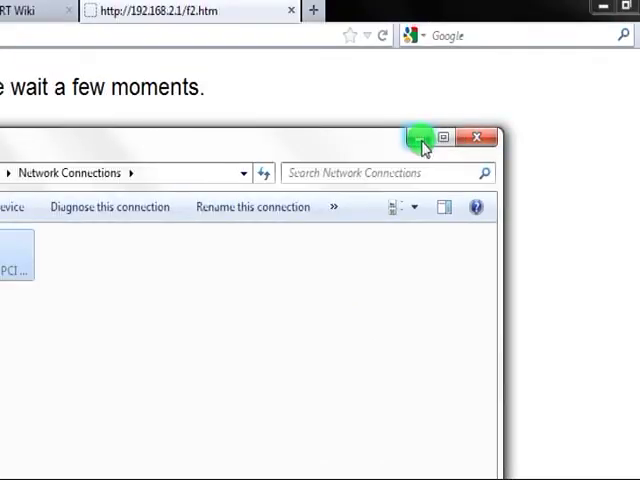
click(479, 138)
text(192.168.1.1)
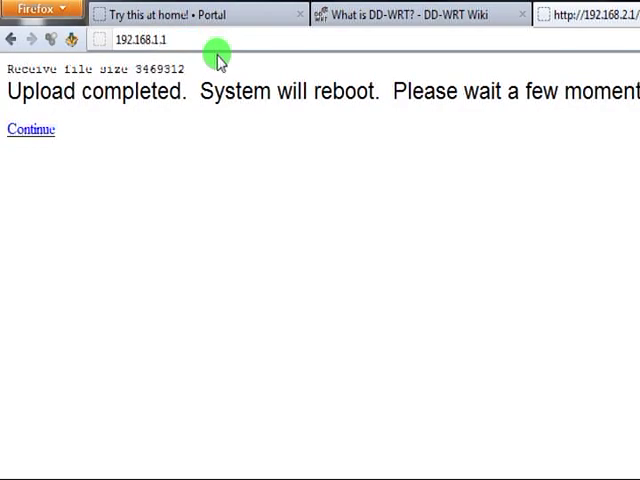
Go to 192.168.1.1 and sign in to DD-WRT as root
click(30, 129)
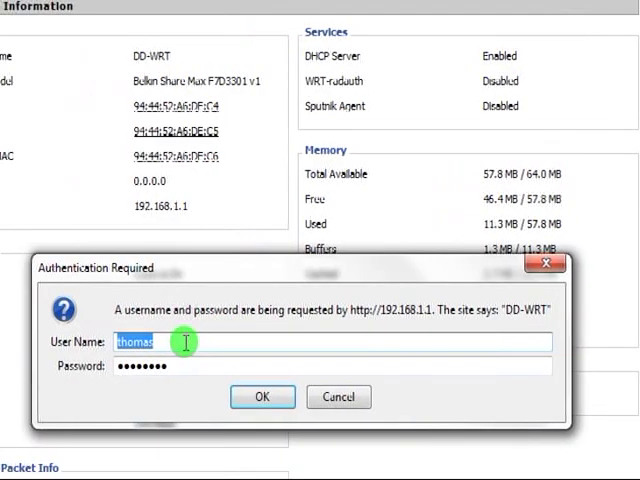
text(root)
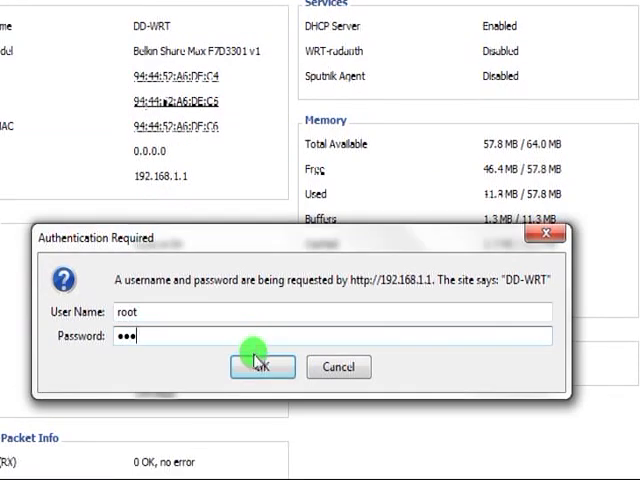
click(262, 366)
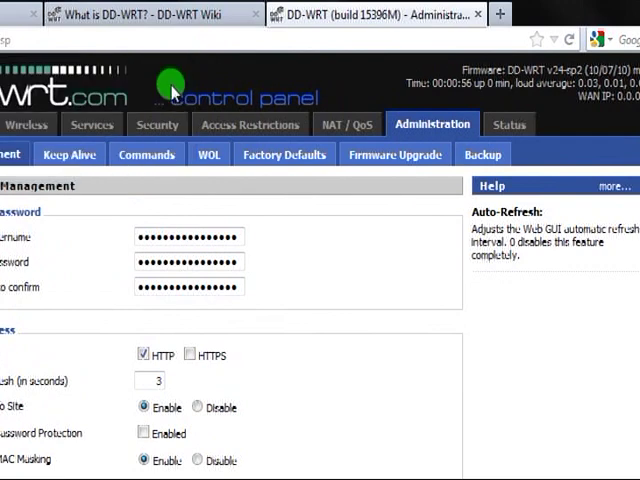
Flash the big build firmware via Firmware Upgrade with 'Don't reset' after flashing
click(402, 154)
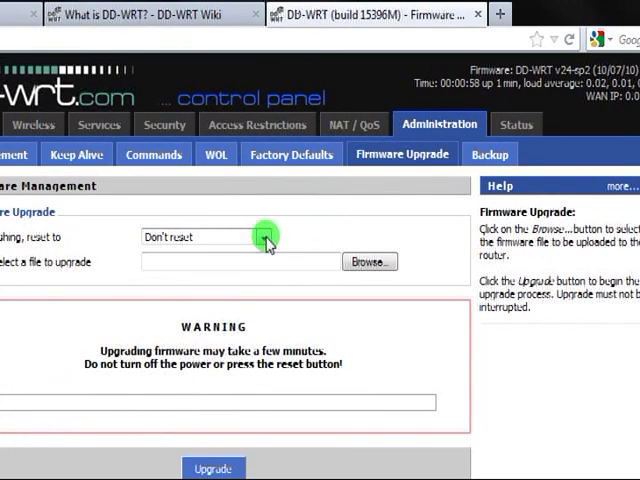
click(369, 261)
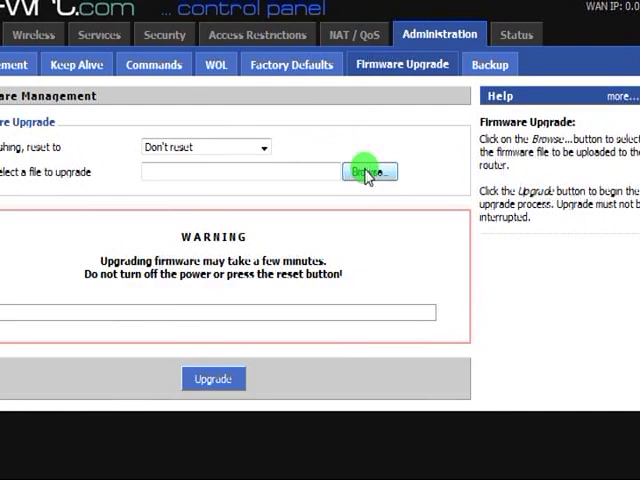
click(369, 171)
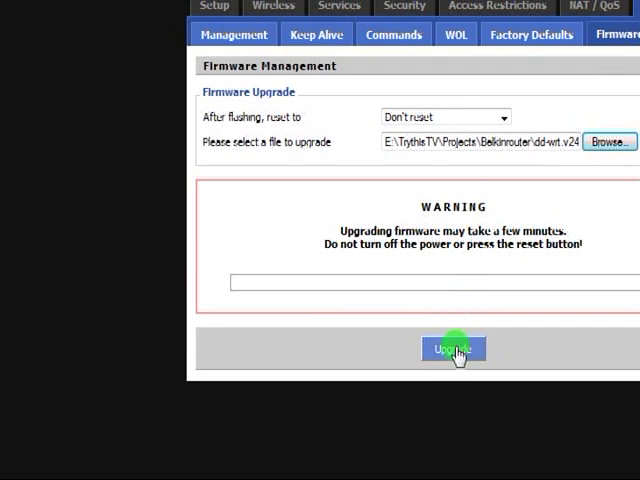
click(453, 349)
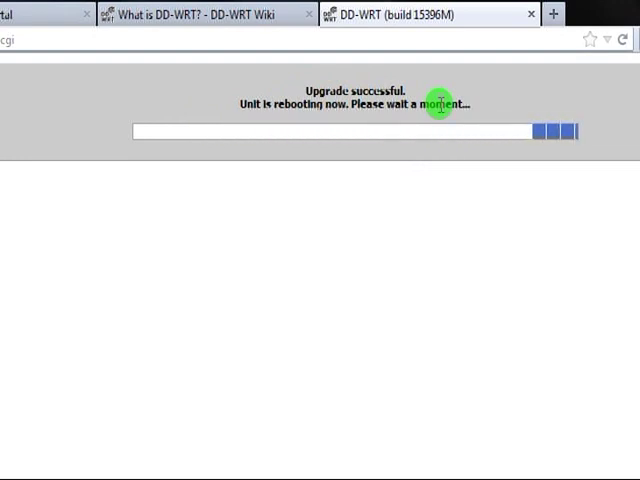
mouse_move(400, 205)
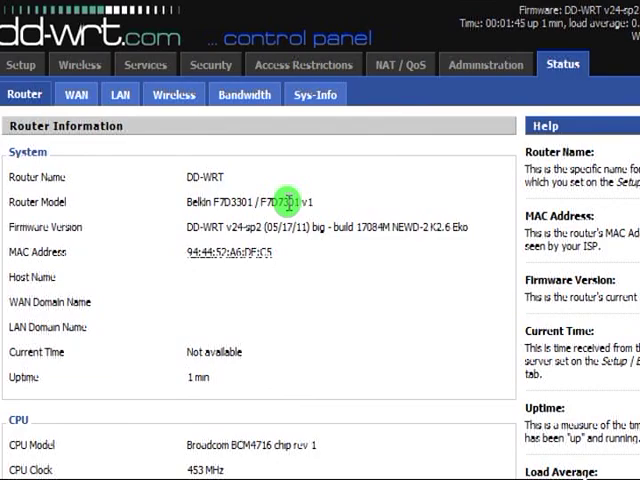
Scroll through router status CPU and memory details, then view Basic Setup
scroll(down, 3)
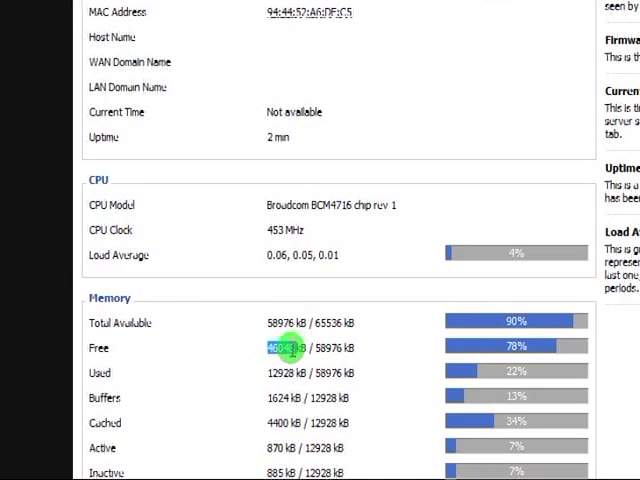
scroll(down, 3)
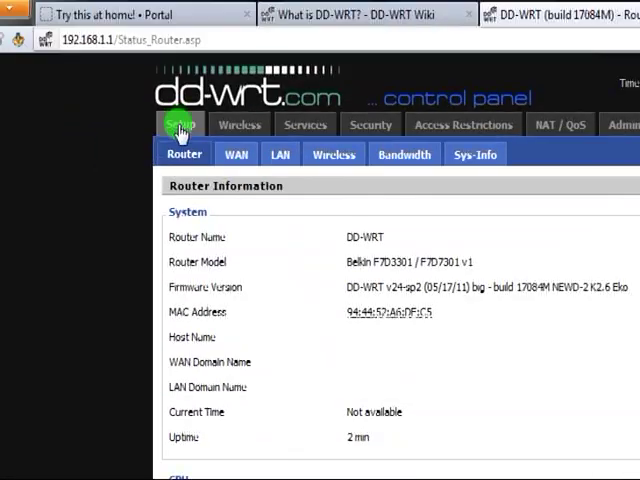
click(180, 123)
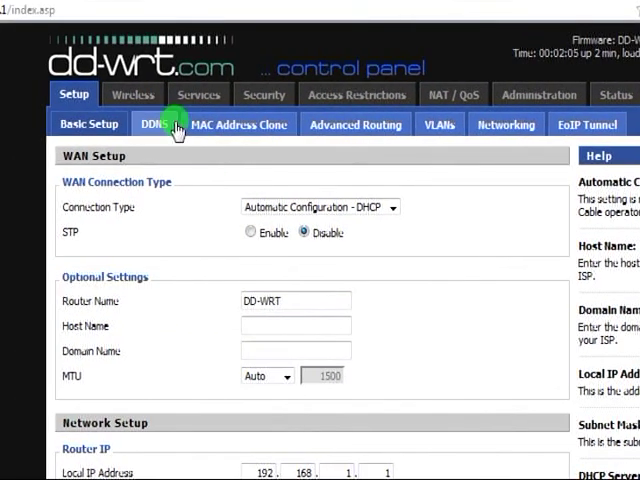
Browse the Services and USB pages, then view Wireless Basic Settings
click(179, 153)
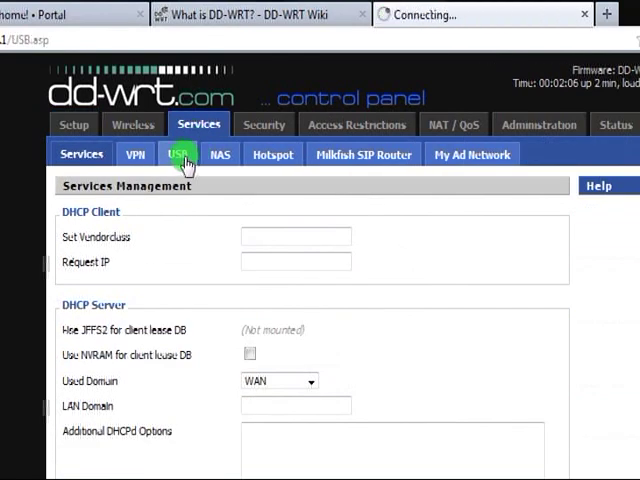
click(182, 153)
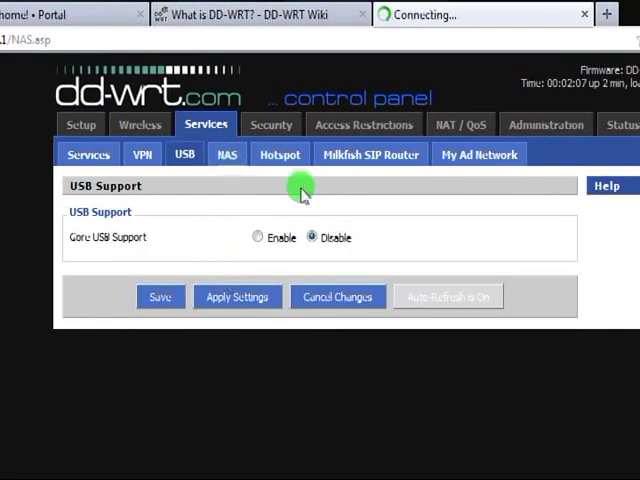
click(139, 124)
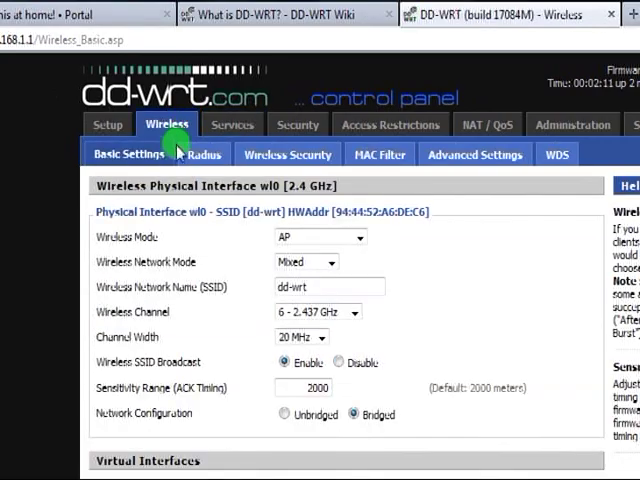